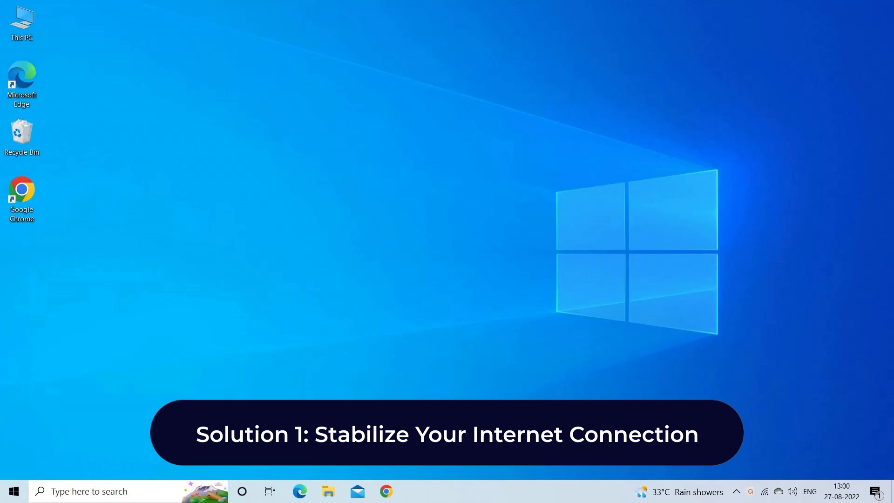
# Launch Chrome and reach the Clear browsing data dialog via Settings > Privacy and security.
pyautogui.click(765, 491)
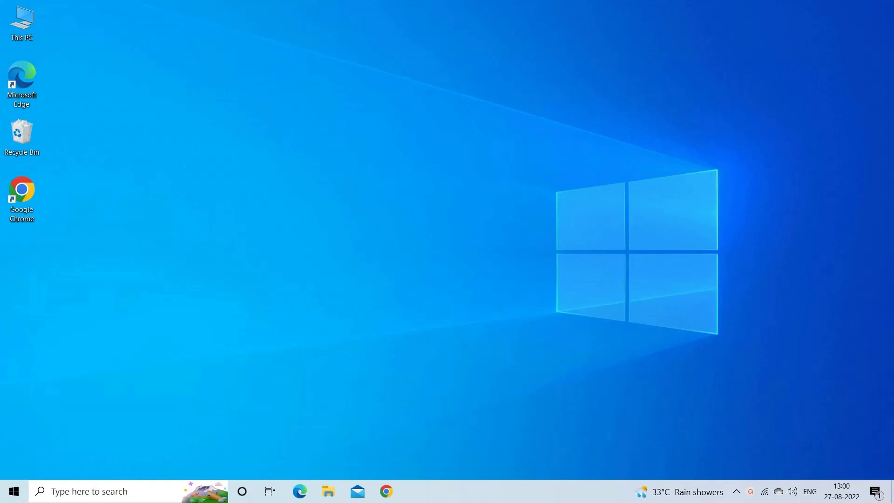
pyautogui.doubleClick(22, 193)
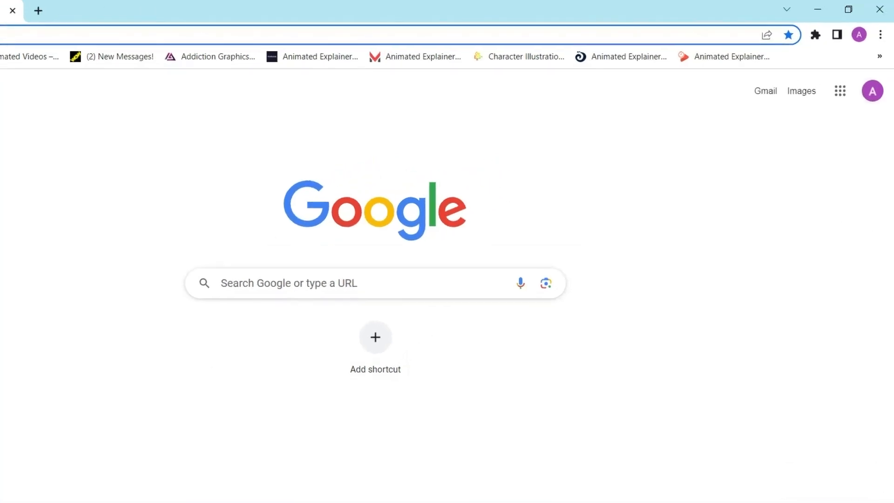
pyautogui.click(879, 34)
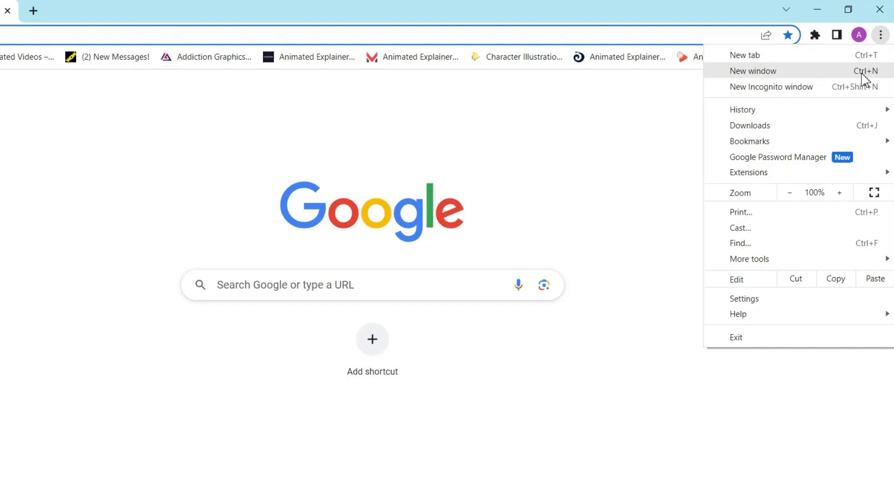
pyautogui.moveTo(769, 306)
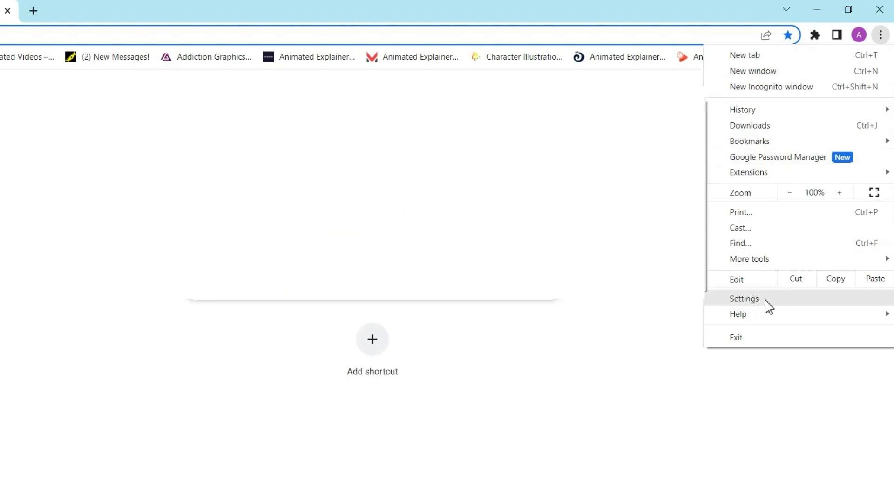
pyautogui.click(743, 298)
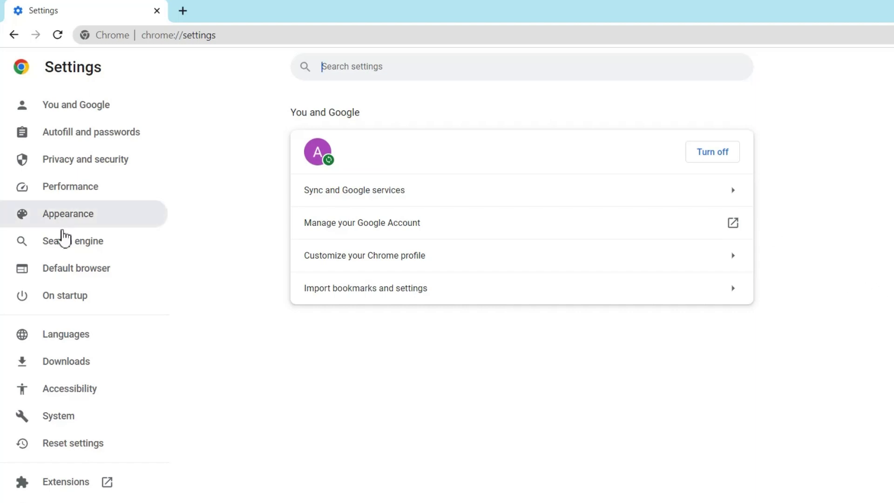
pyautogui.click(85, 159)
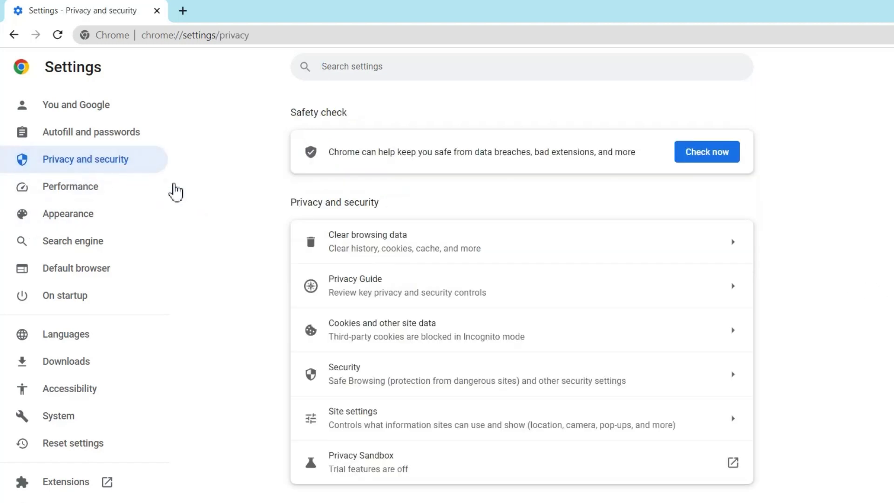
pyautogui.click(366, 241)
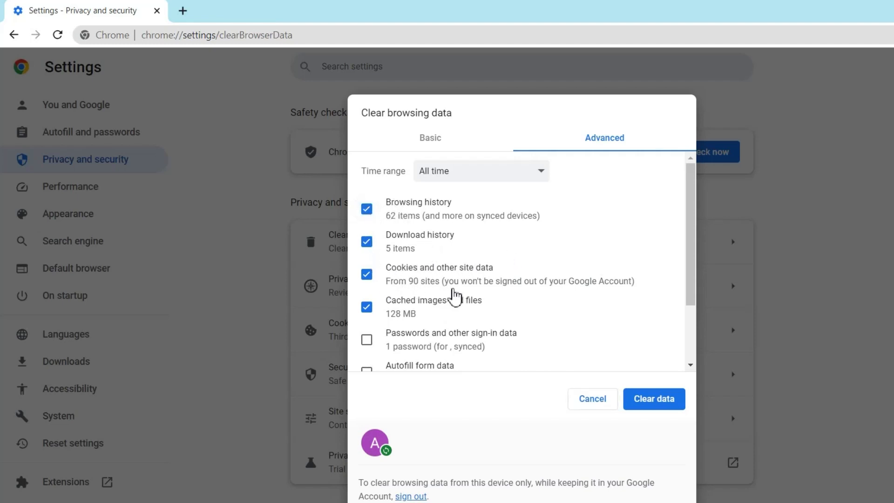
pyautogui.moveTo(654, 399)
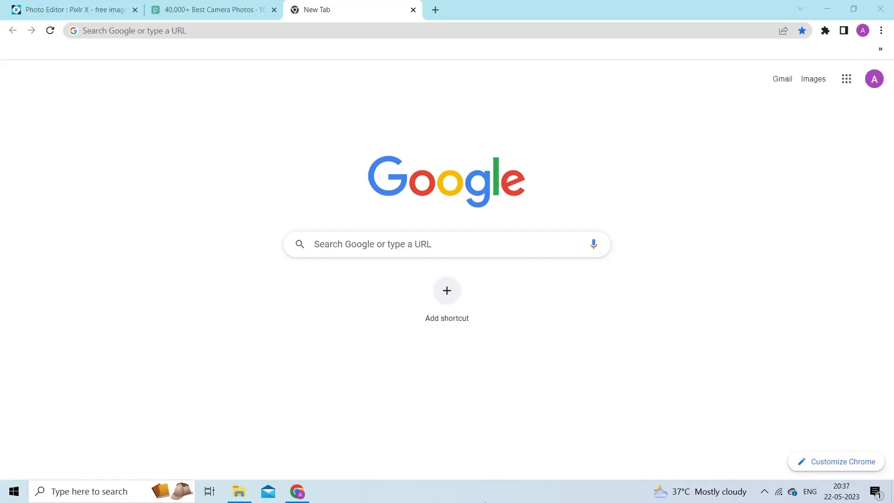
# Show Chrome's Extensions page listing the enabled colour picker extension.
pyautogui.click(880, 34)
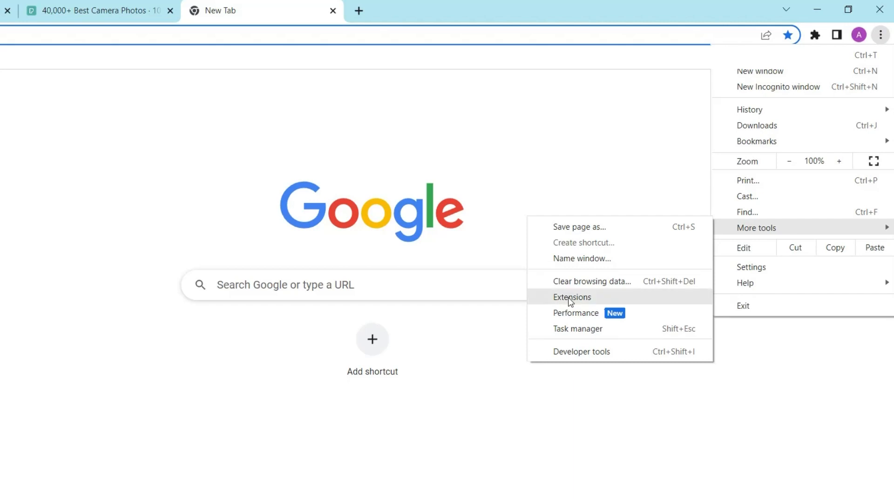
pyautogui.click(571, 296)
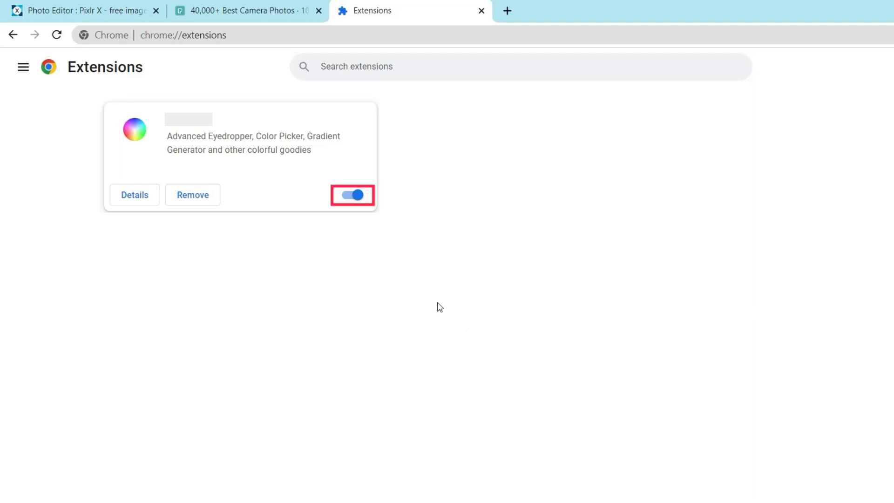
pyautogui.moveTo(461, 428)
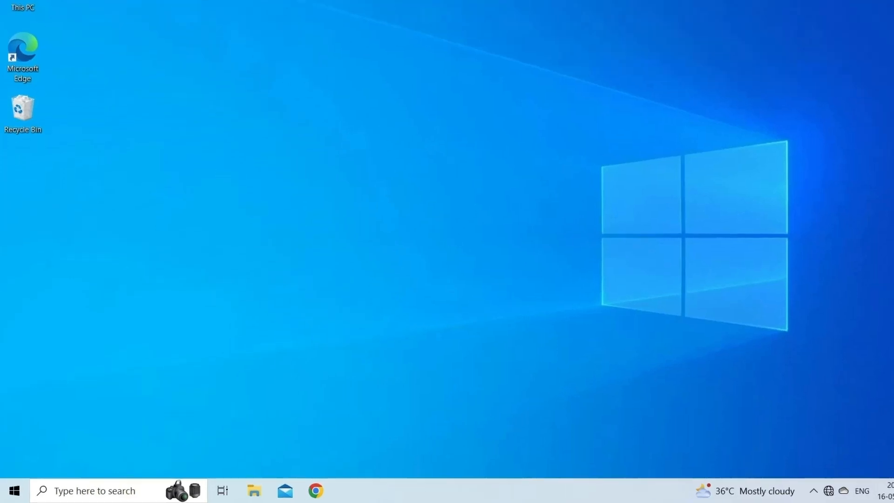
# Run an automatic driver search for the NVIDIA GeForce GT 710 and dismiss the already-up-to-date result.
pyautogui.write('DEVICE MANAGER')
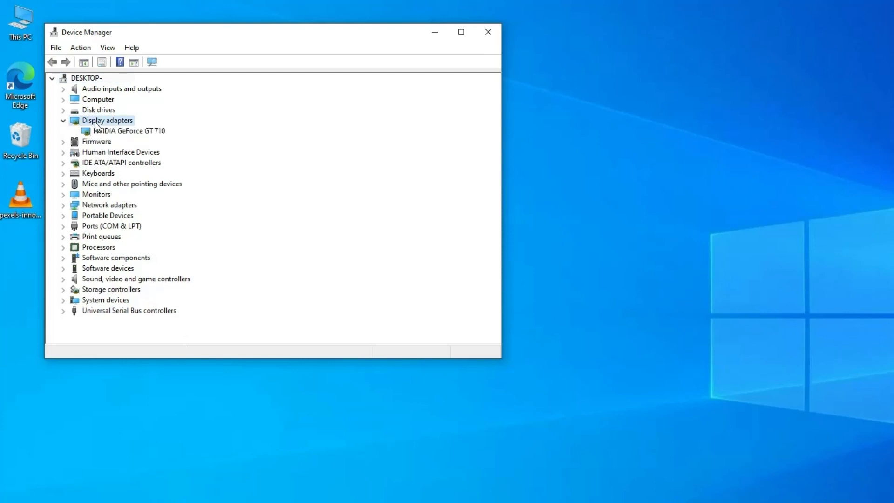
pyautogui.click(128, 130)
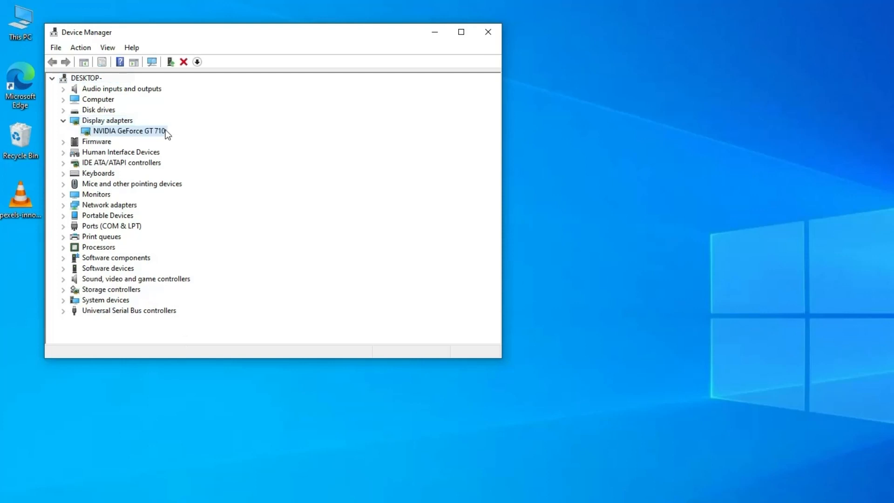
pyautogui.rightClick(128, 130)
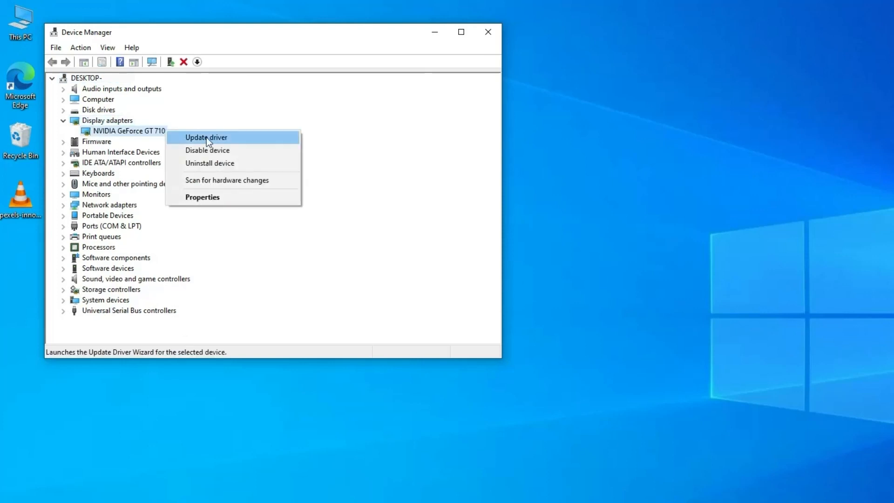
pyautogui.click(205, 137)
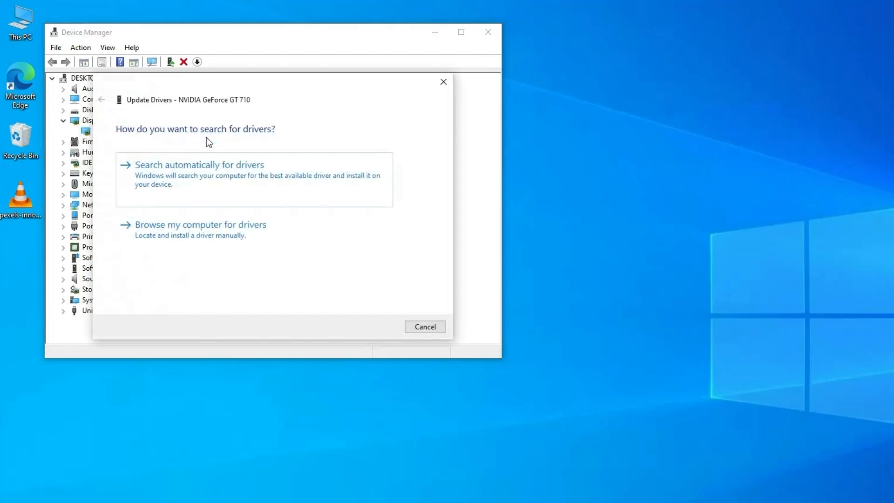
pyautogui.moveTo(193, 184)
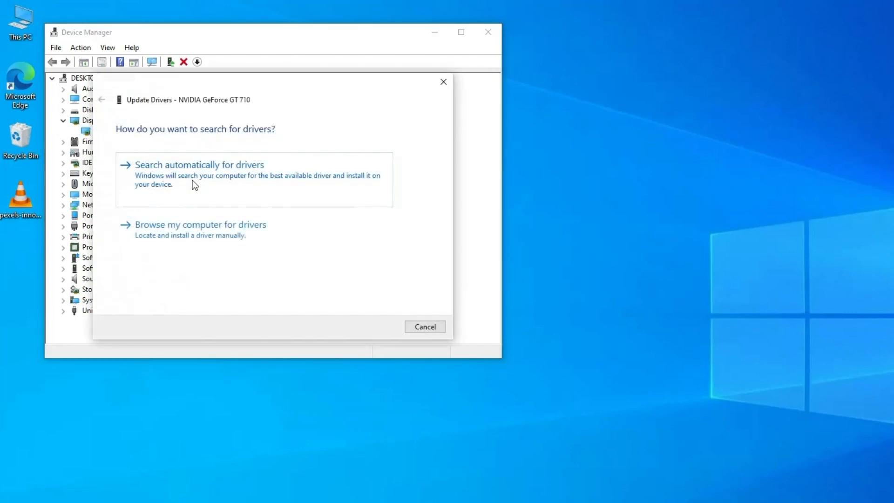
pyautogui.click(198, 164)
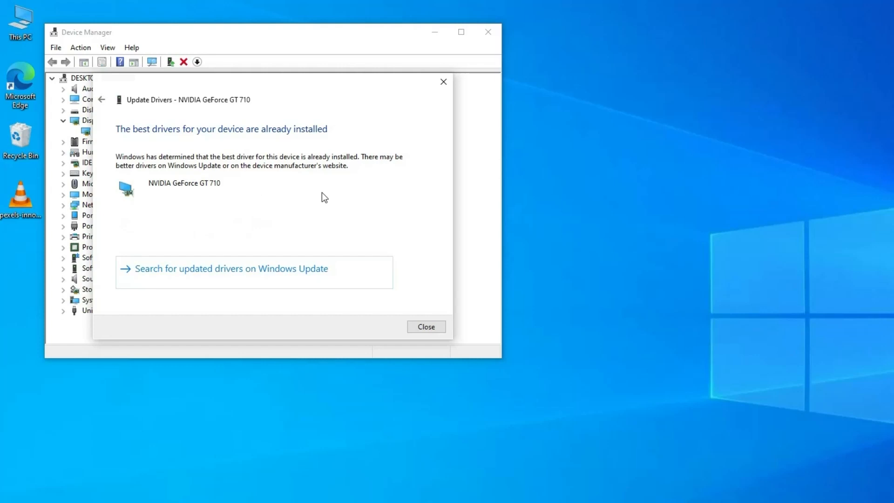
pyautogui.click(425, 326)
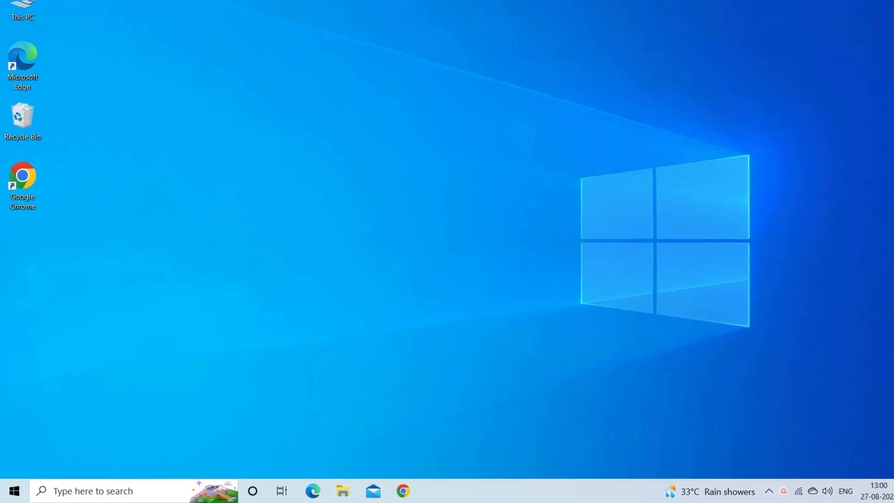
# Turn off Windows Defender Firewall for the private network via System and Security and confirm.
pyautogui.write('control')
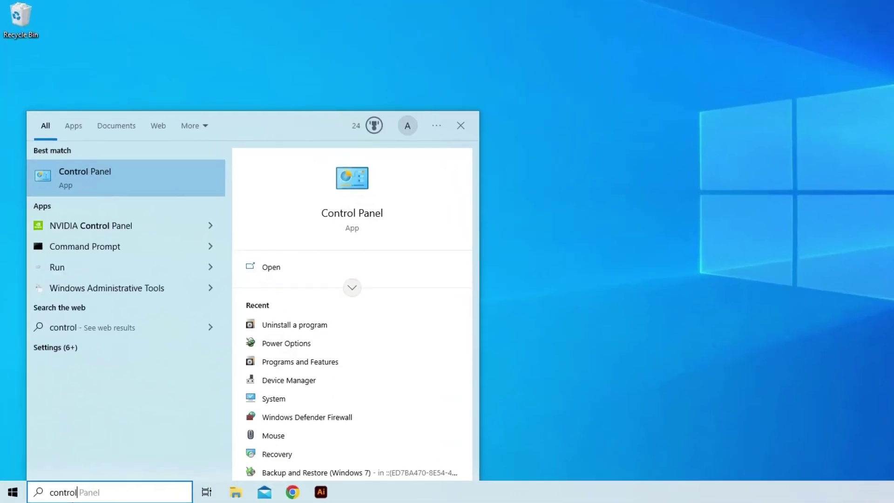
pyautogui.moveTo(149, 183)
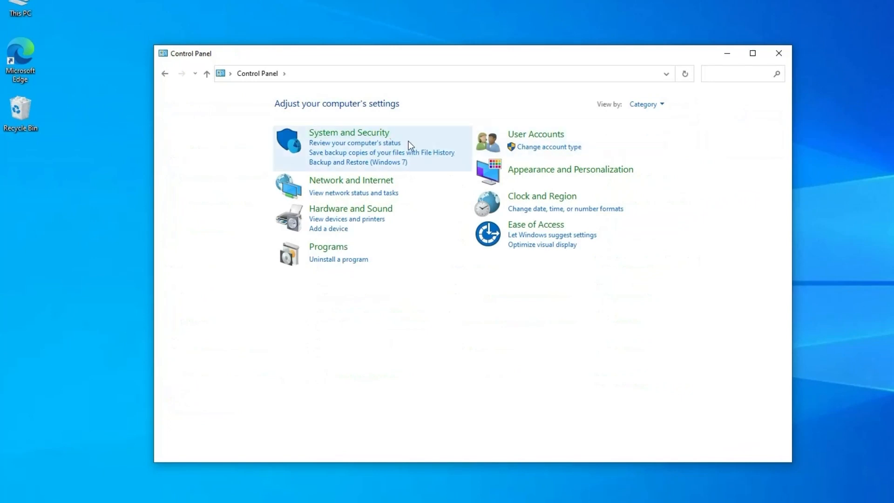
pyautogui.moveTo(349, 132)
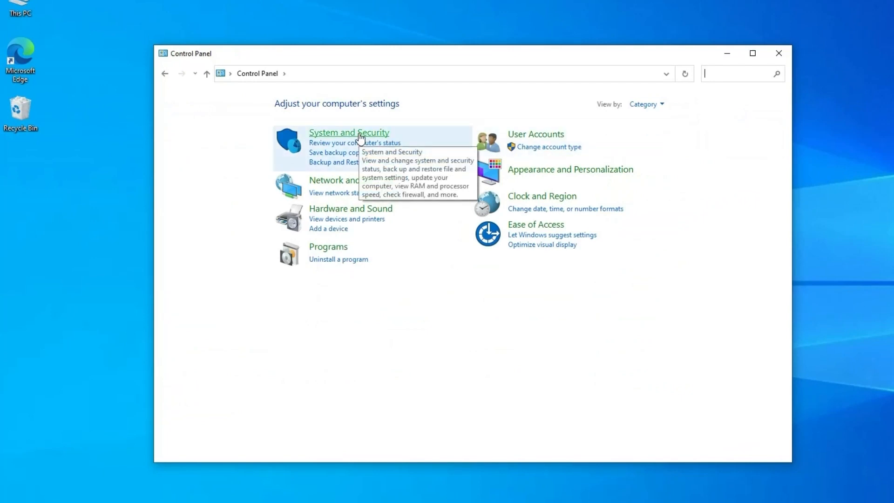
pyautogui.click(349, 132)
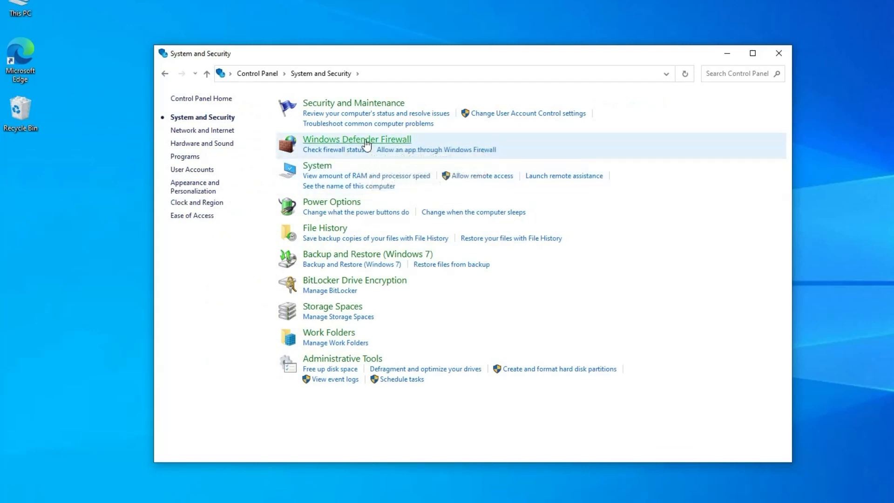
pyautogui.click(357, 139)
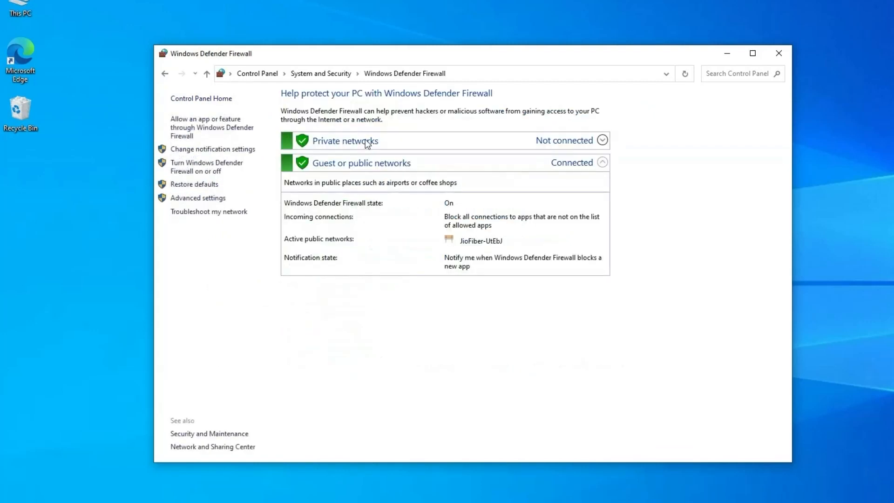
pyautogui.moveTo(207, 167)
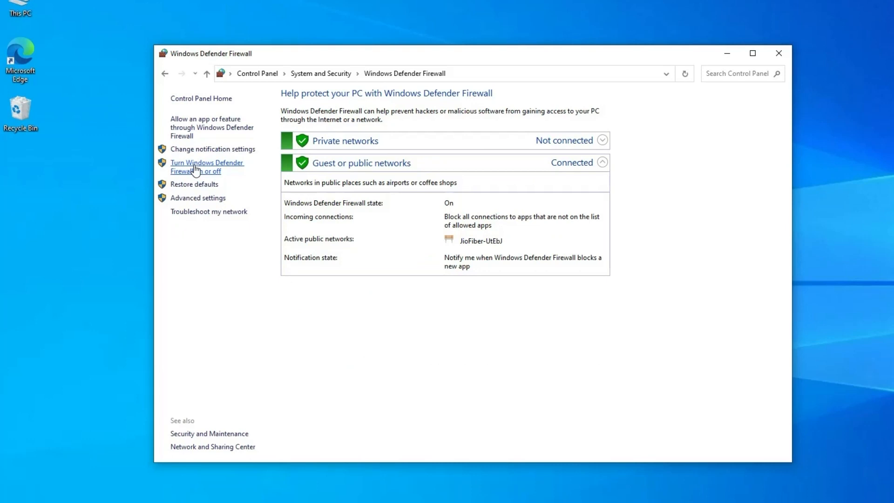
pyautogui.click(207, 167)
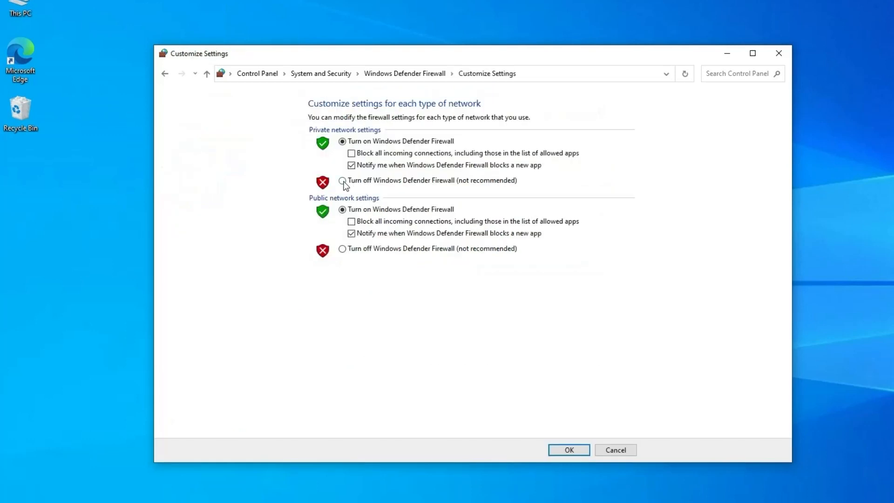
pyautogui.click(342, 180)
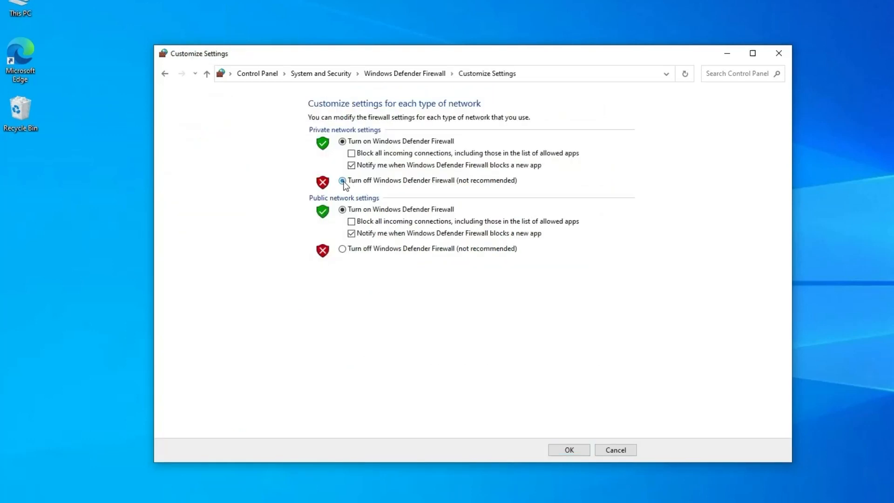
pyautogui.click(342, 180)
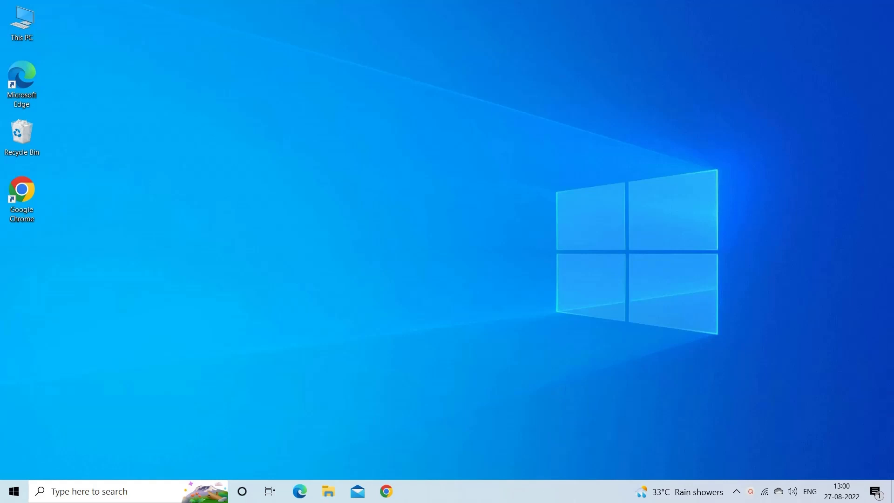
# Run appwiz.cpl to list installed programs and uninstall the Messenger app.
pyautogui.press('Win+r')
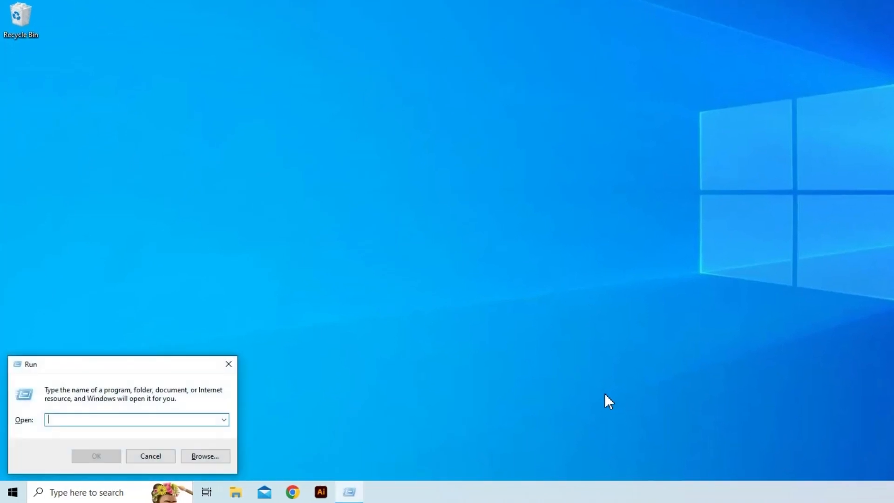
pyautogui.write('appw')
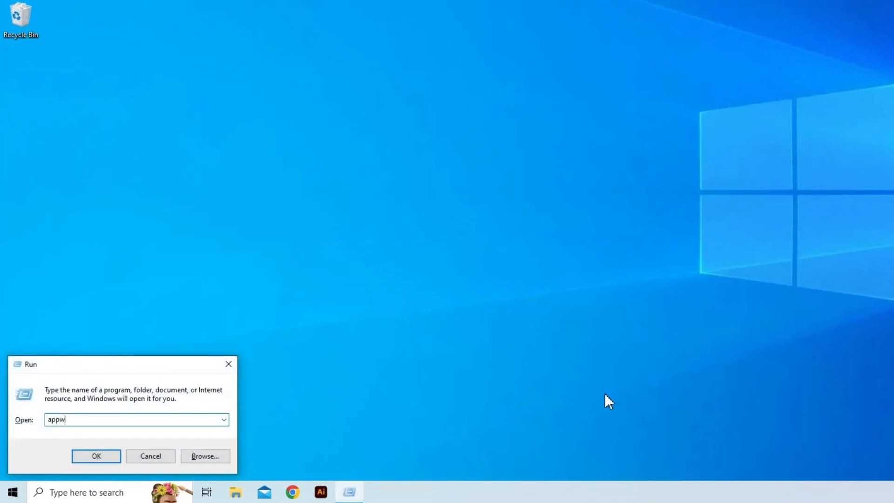
pyautogui.write('iz.cp')
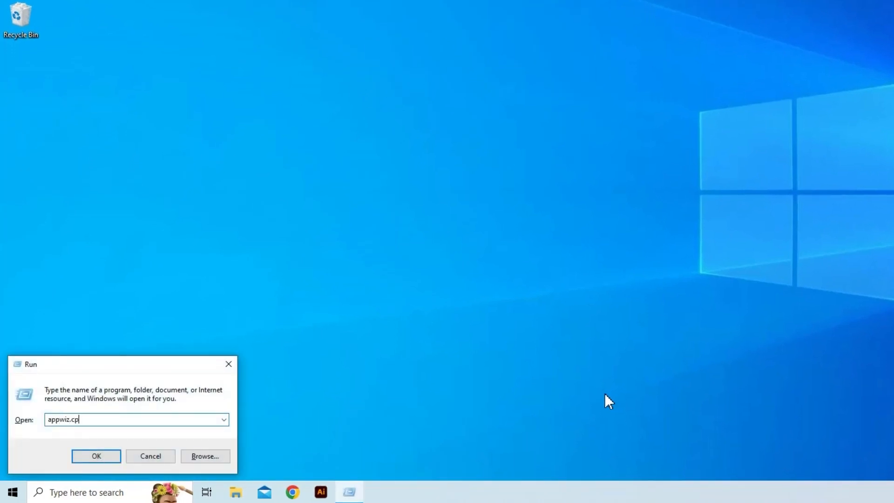
pyautogui.click(96, 455)
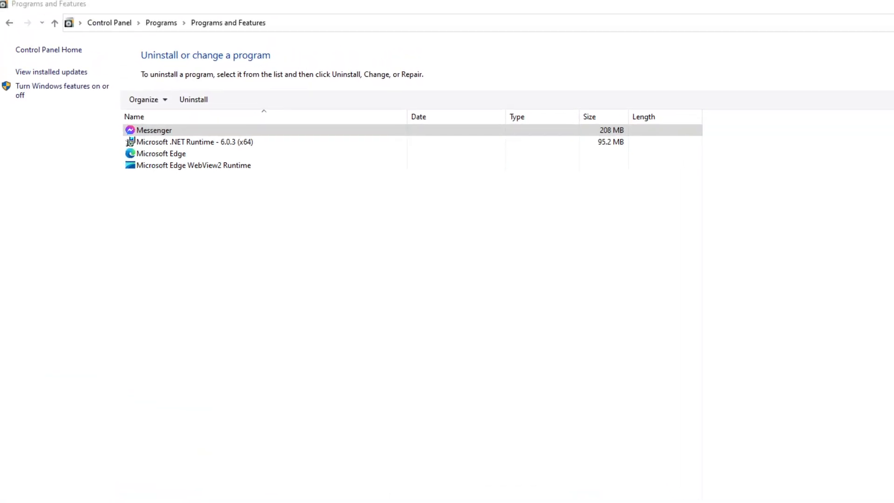
pyautogui.rightClick(153, 130)
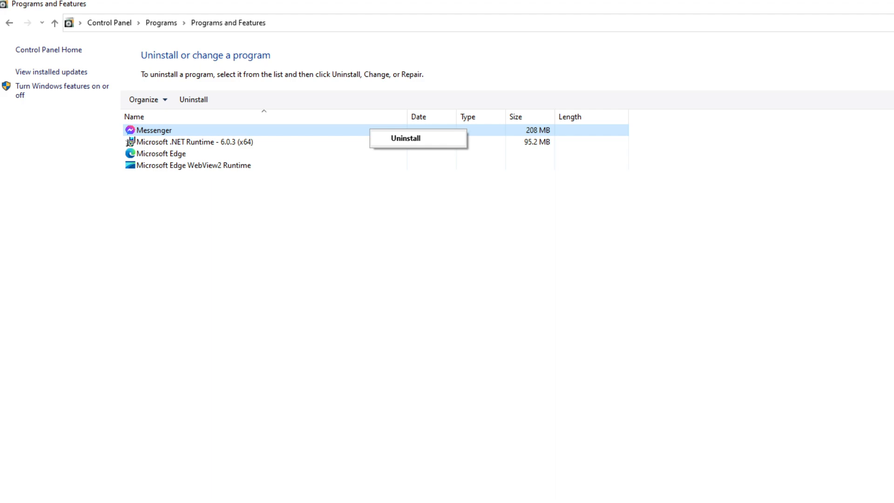
pyautogui.click(405, 138)
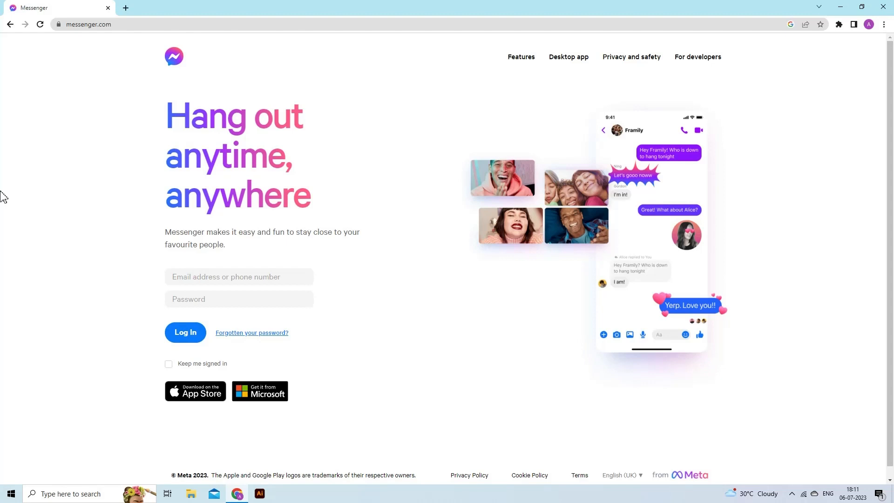
# Download Messenger for Windows from messenger.com and run the downloaded installer.
pyautogui.click(568, 57)
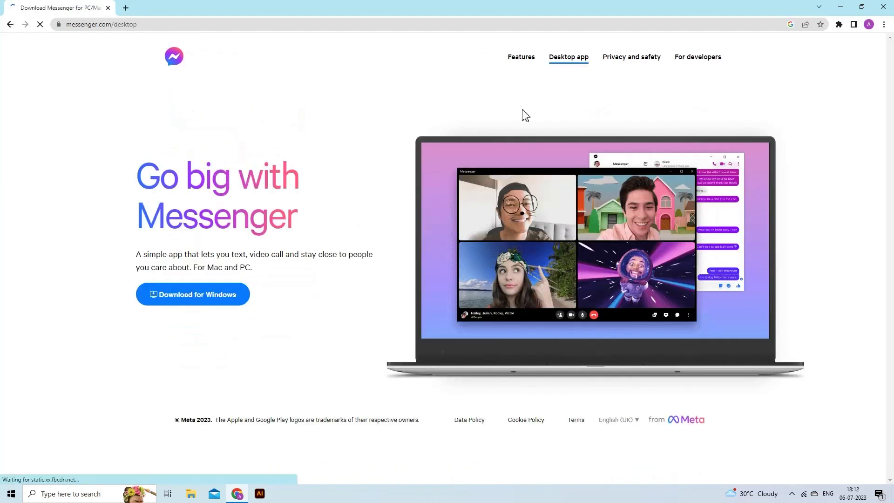
pyautogui.click(192, 294)
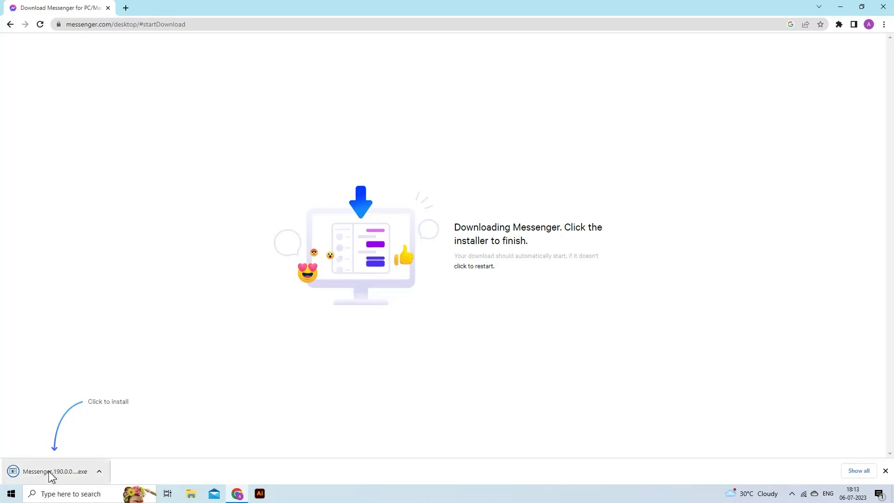
pyautogui.click(885, 471)
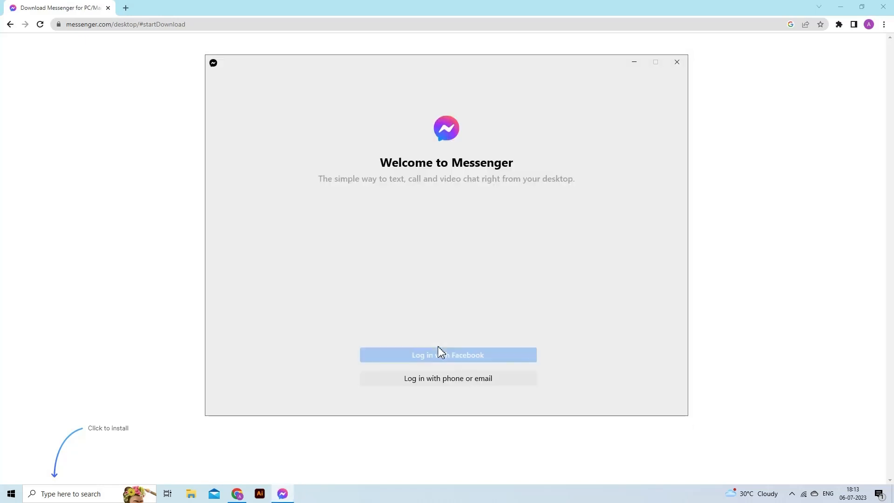
pyautogui.moveTo(491, 256)
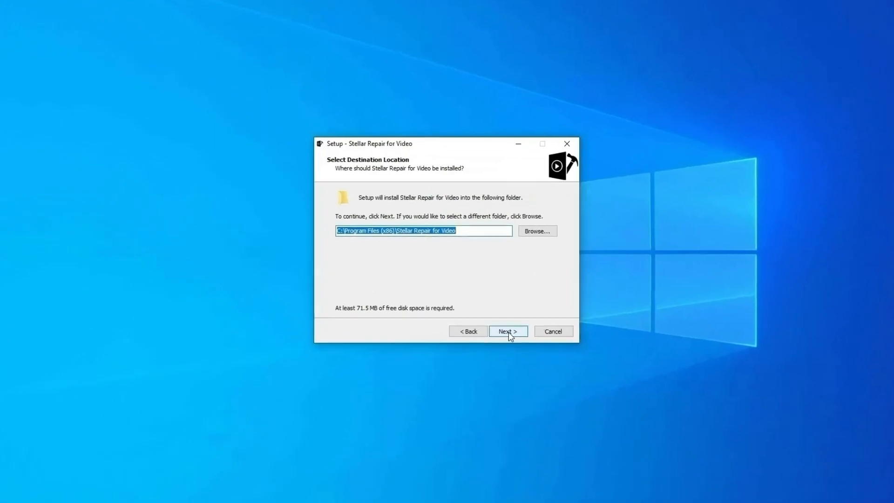
# Accept the default install and shortcut folders, then add the mp4 video to the repair list.
pyautogui.click(507, 332)
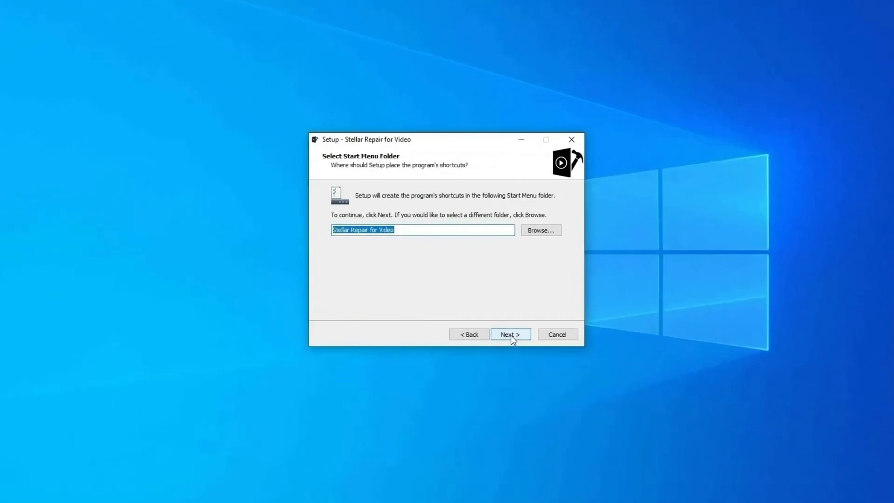
pyautogui.click(510, 335)
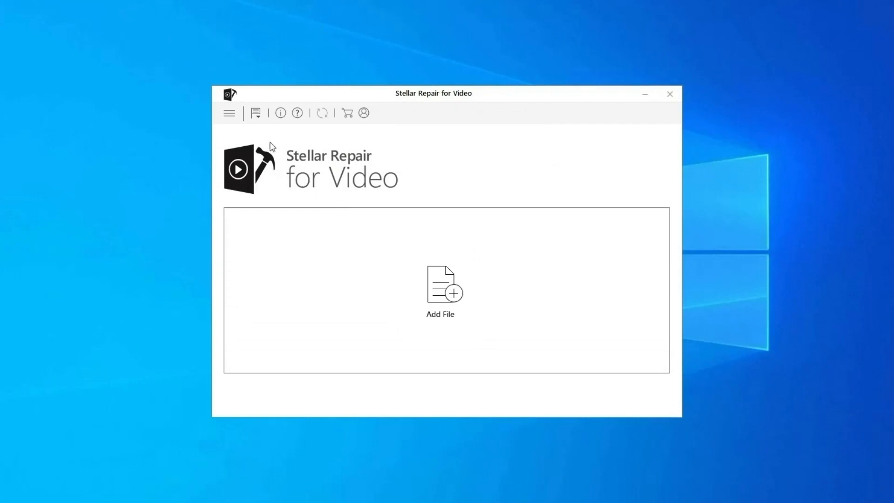
pyautogui.click(439, 290)
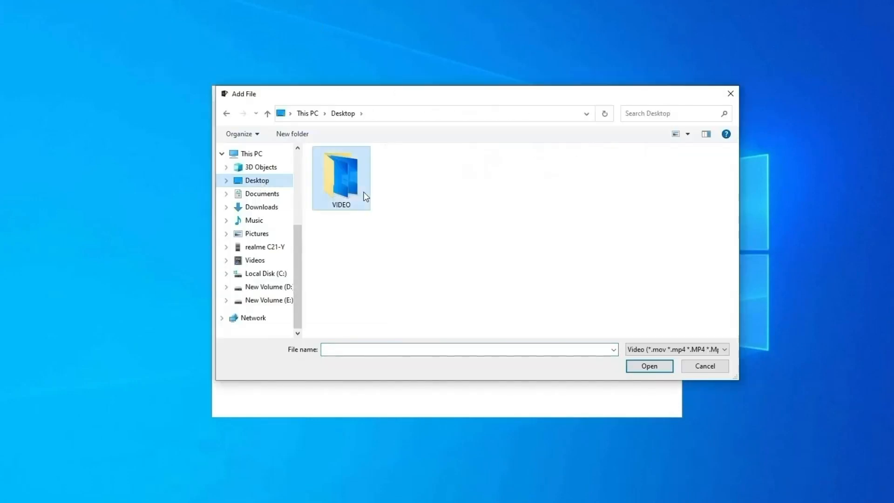
pyautogui.click(648, 365)
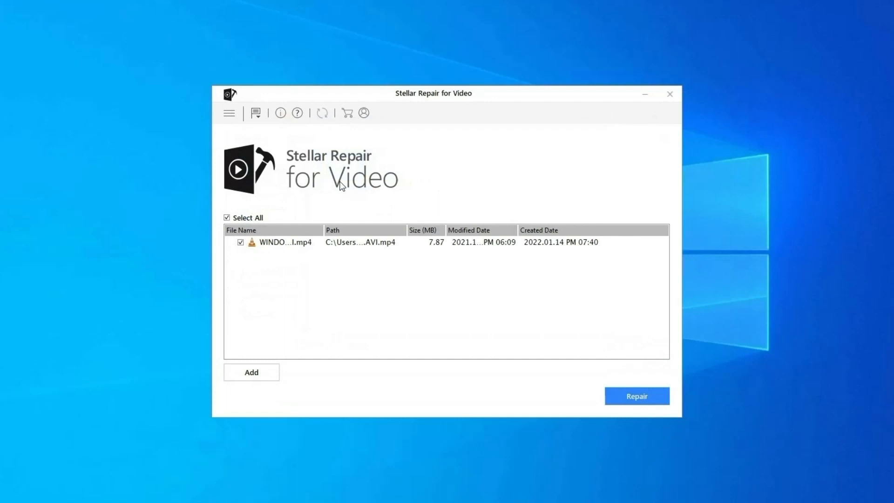
pyautogui.moveTo(720, 398)
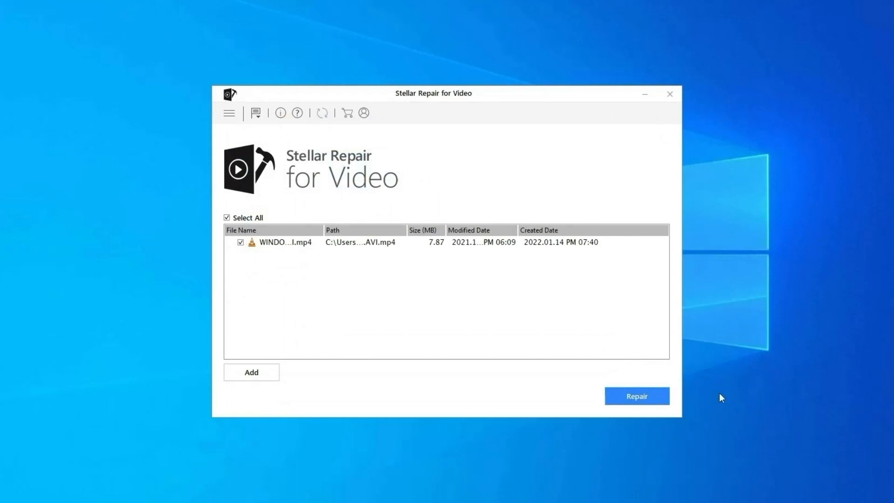
# Repair the listed mp4 video and dismiss the repair-completed message.
pyautogui.click(636, 396)
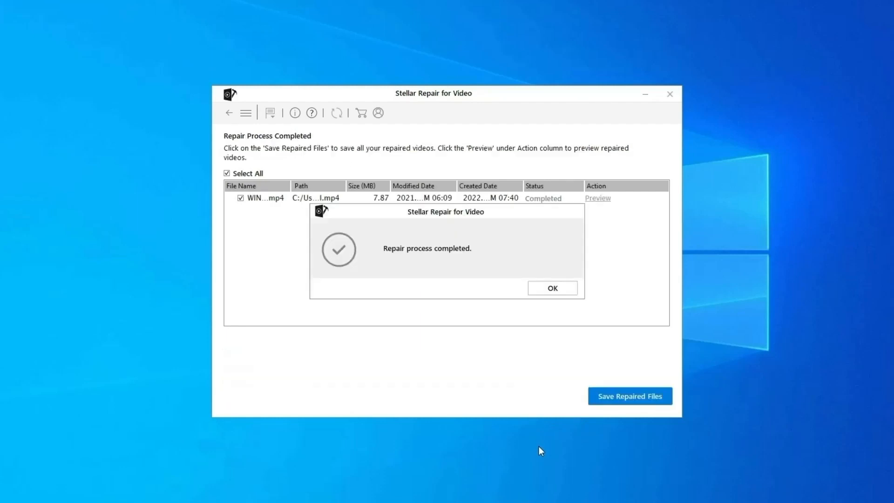
pyautogui.moveTo(552, 288)
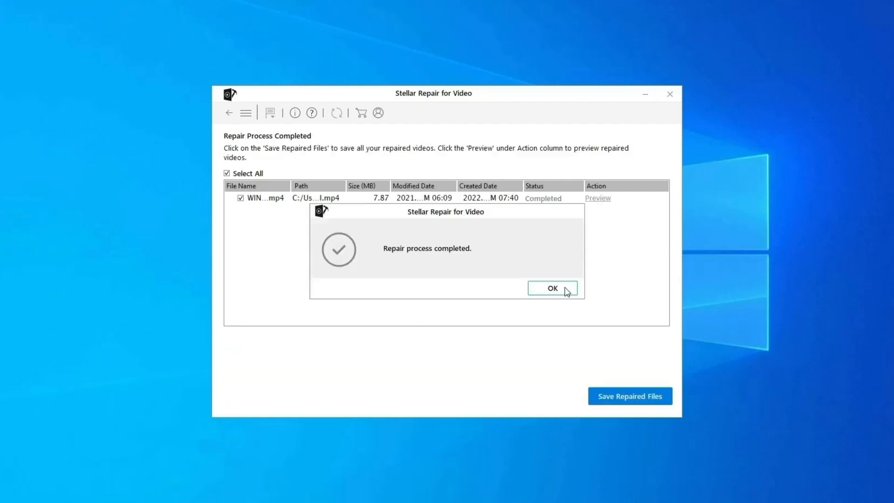
pyautogui.click(551, 287)
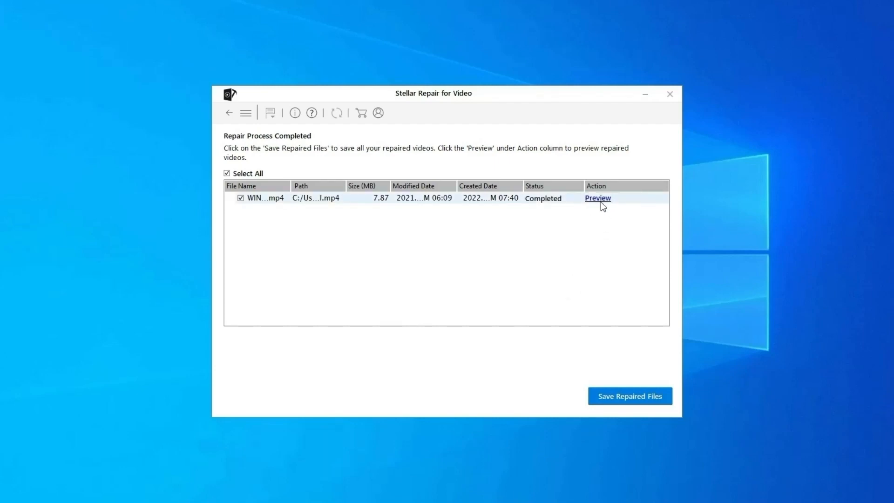
pyautogui.moveTo(633, 402)
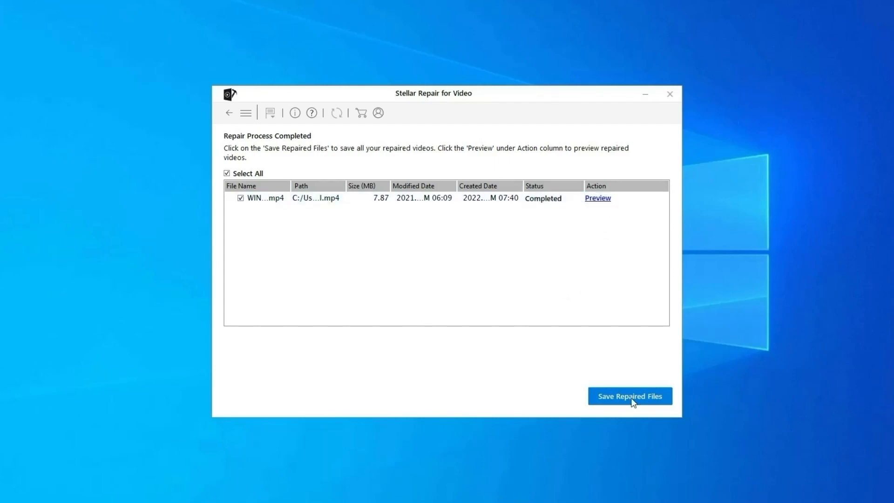